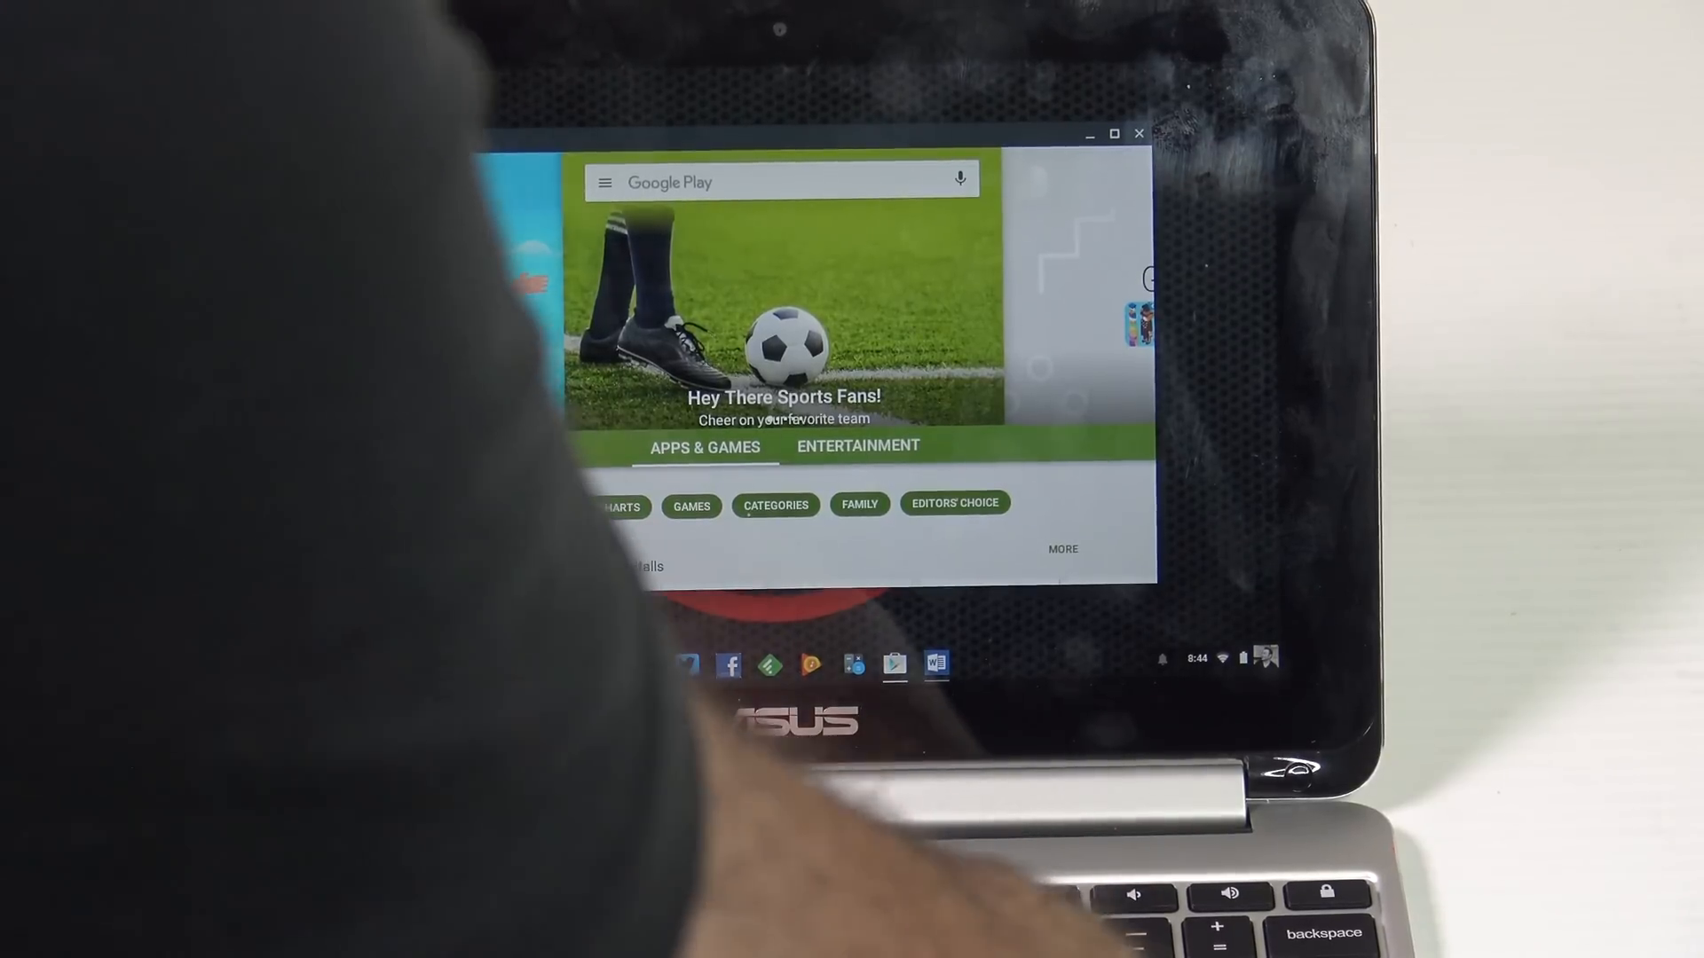
- Search the Play Store for 'm' and pick the maps suggestion to launch Google Maps
type("m")
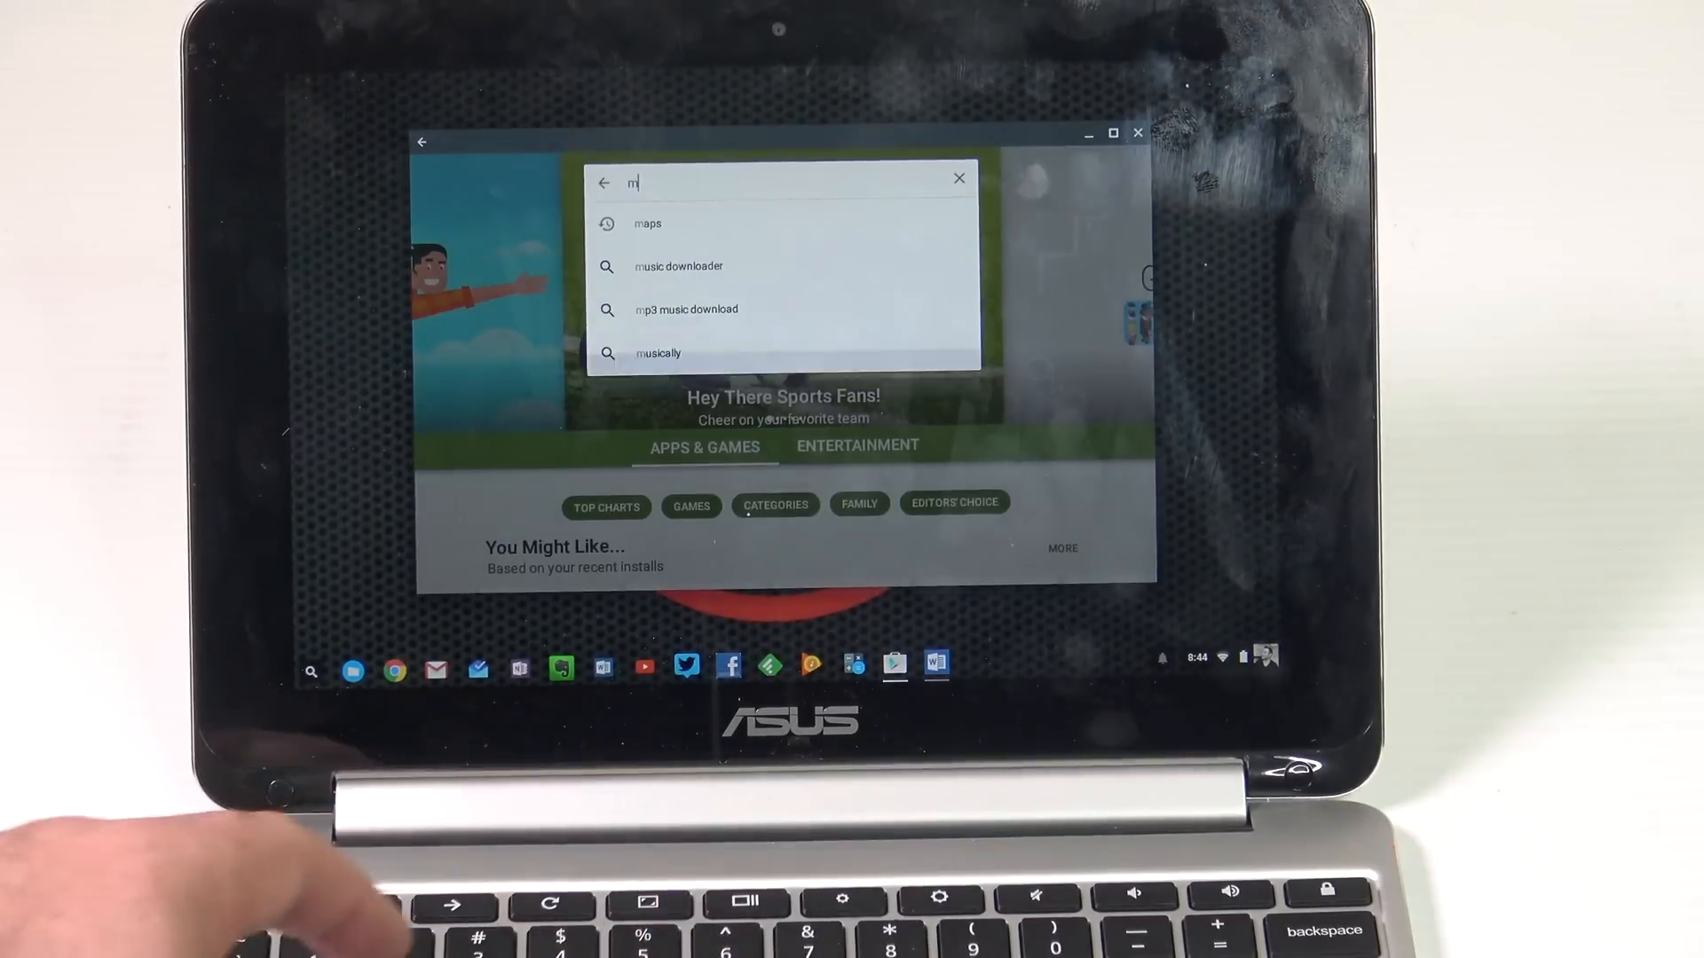
left_click(646, 224)
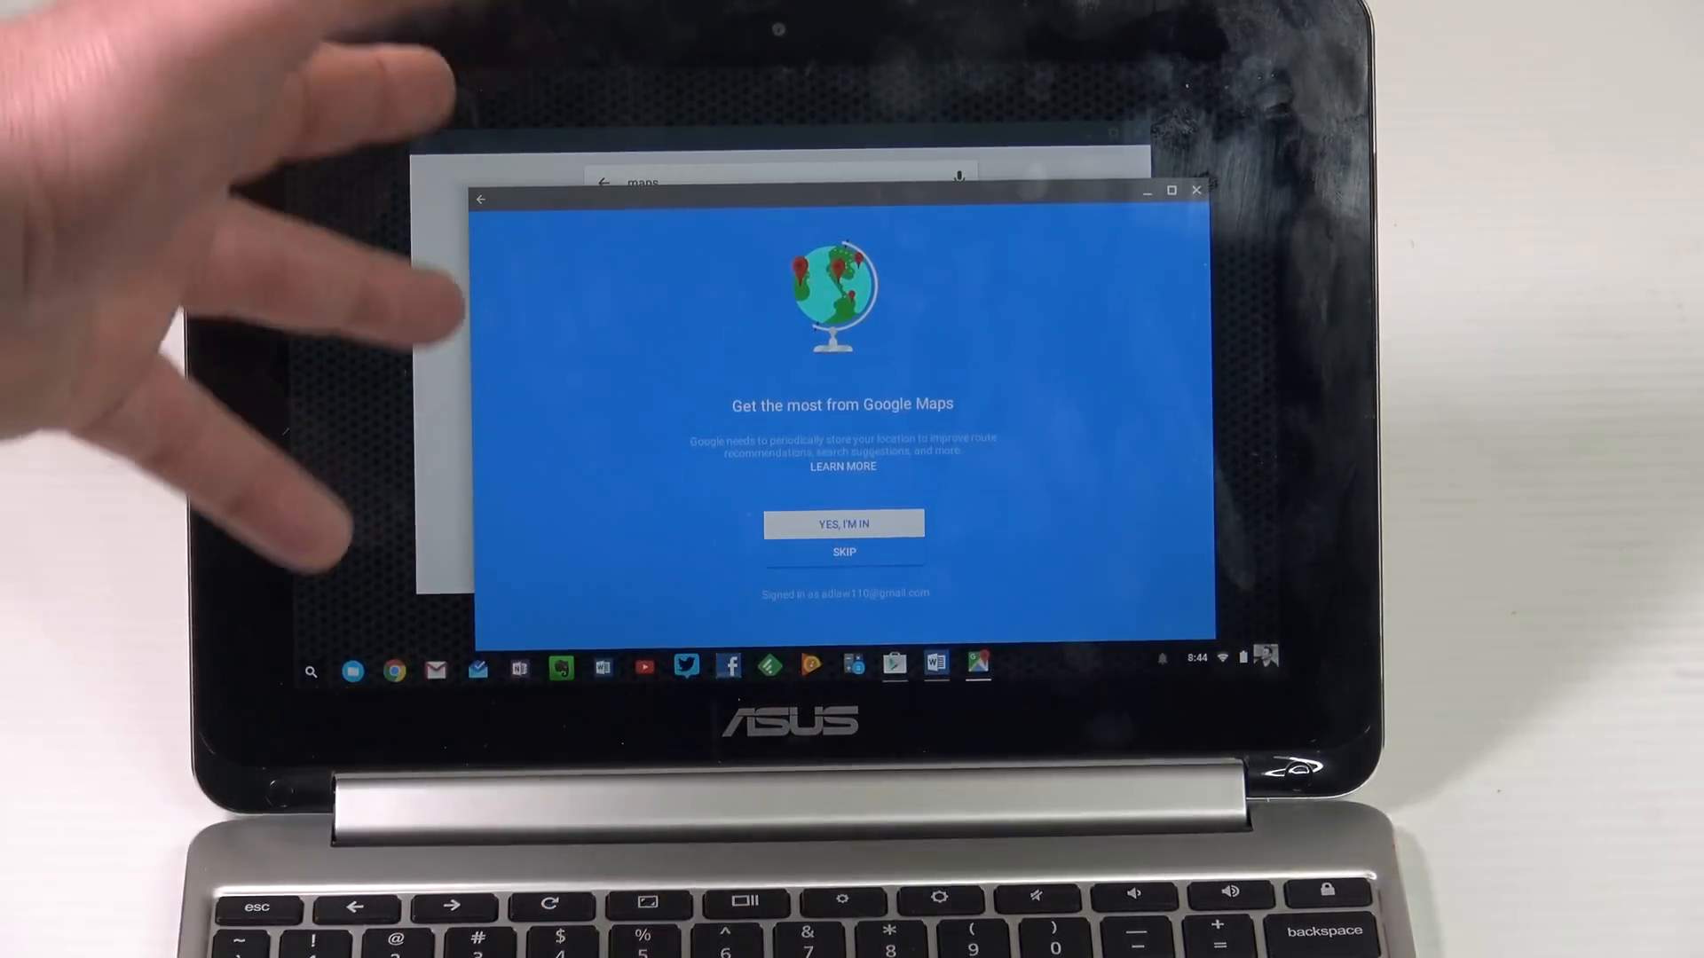
- Dismiss the Google Maps welcome prompt with YES, I'M IN or SKIP
left_click(843, 522)
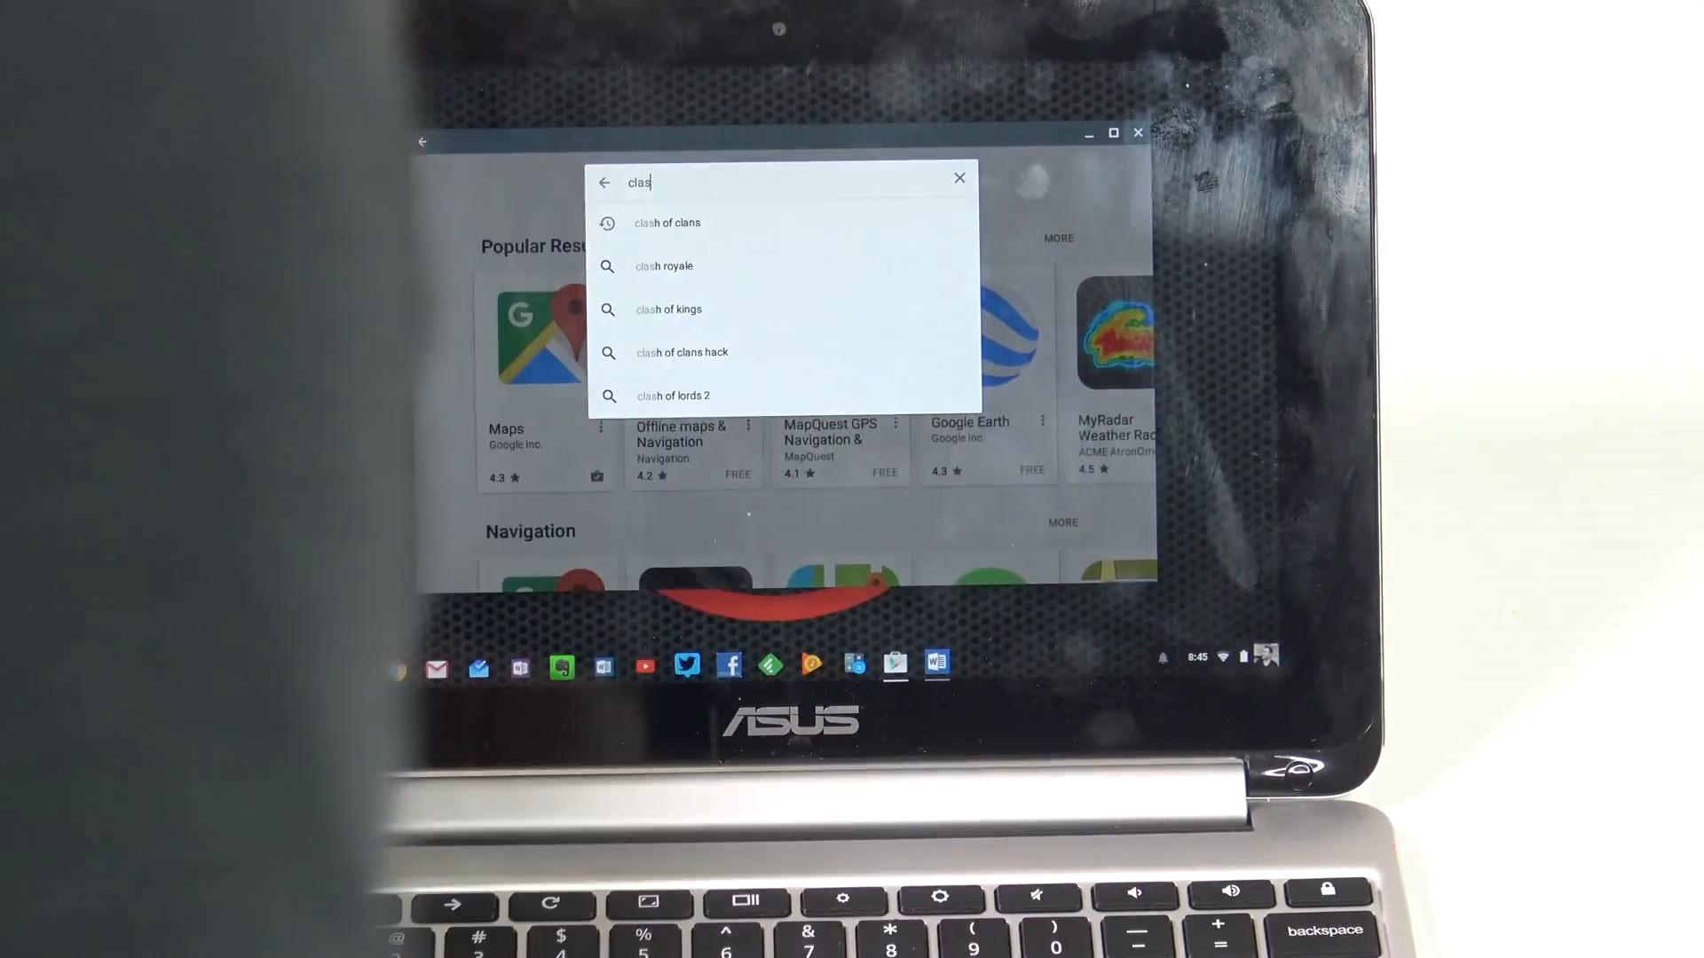
- Pick the 'clash of clans' suggestion to launch the game
left_click(666, 223)
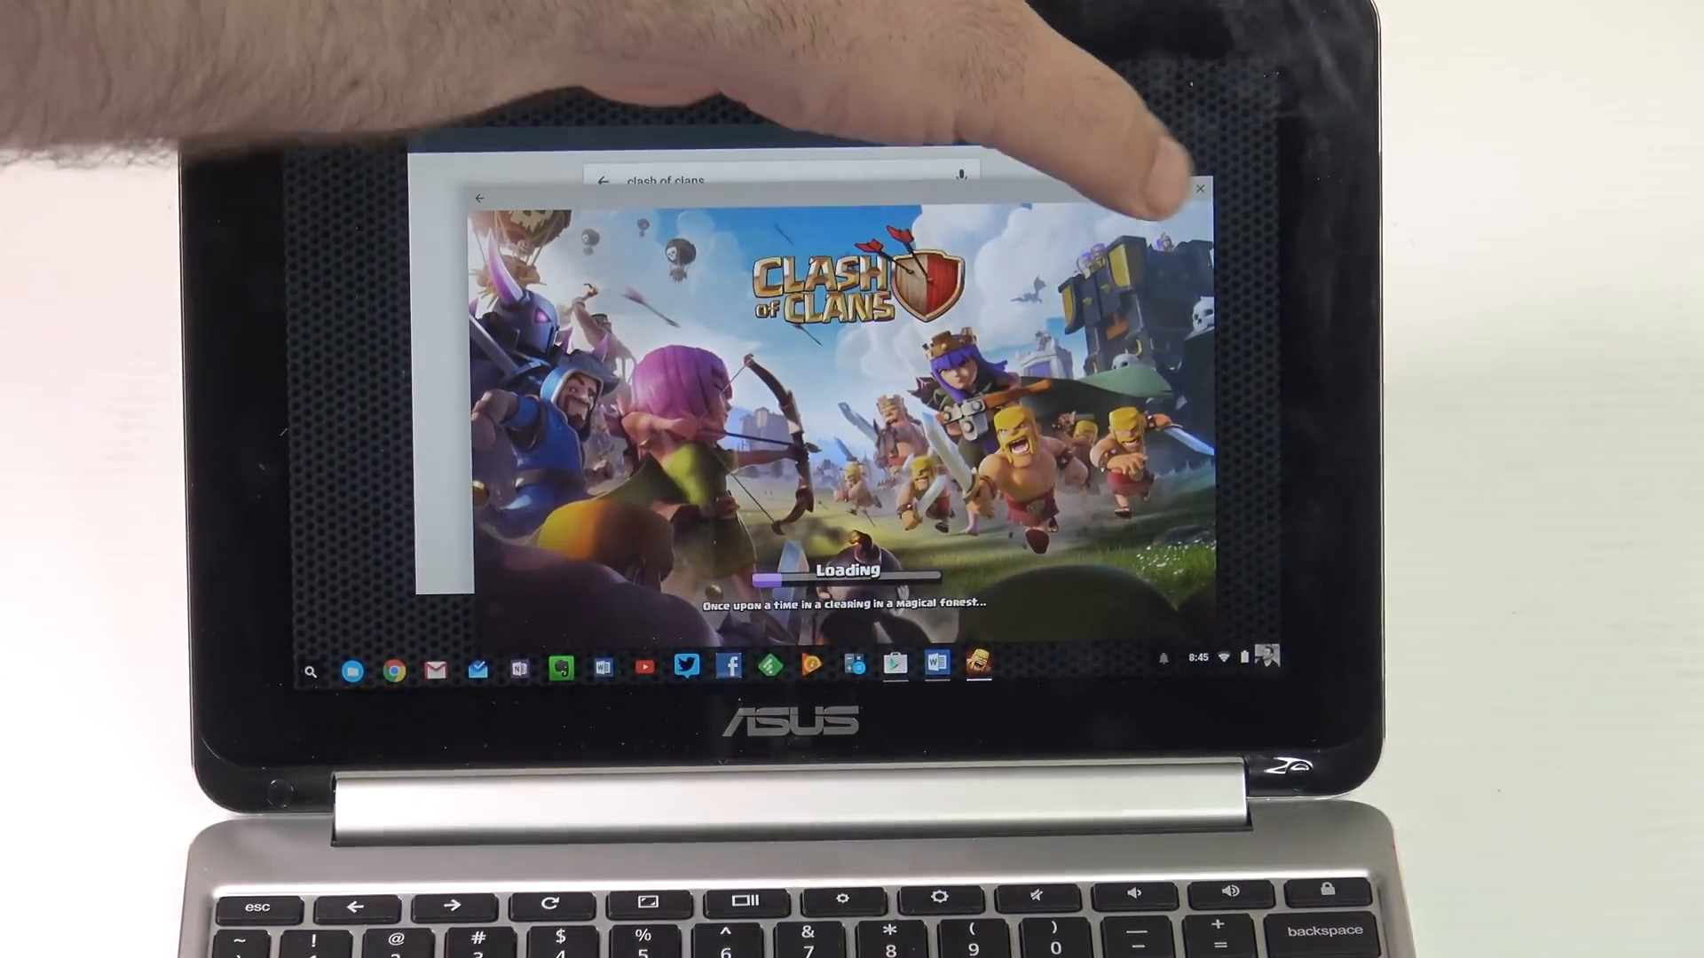
left_click(1199, 189)
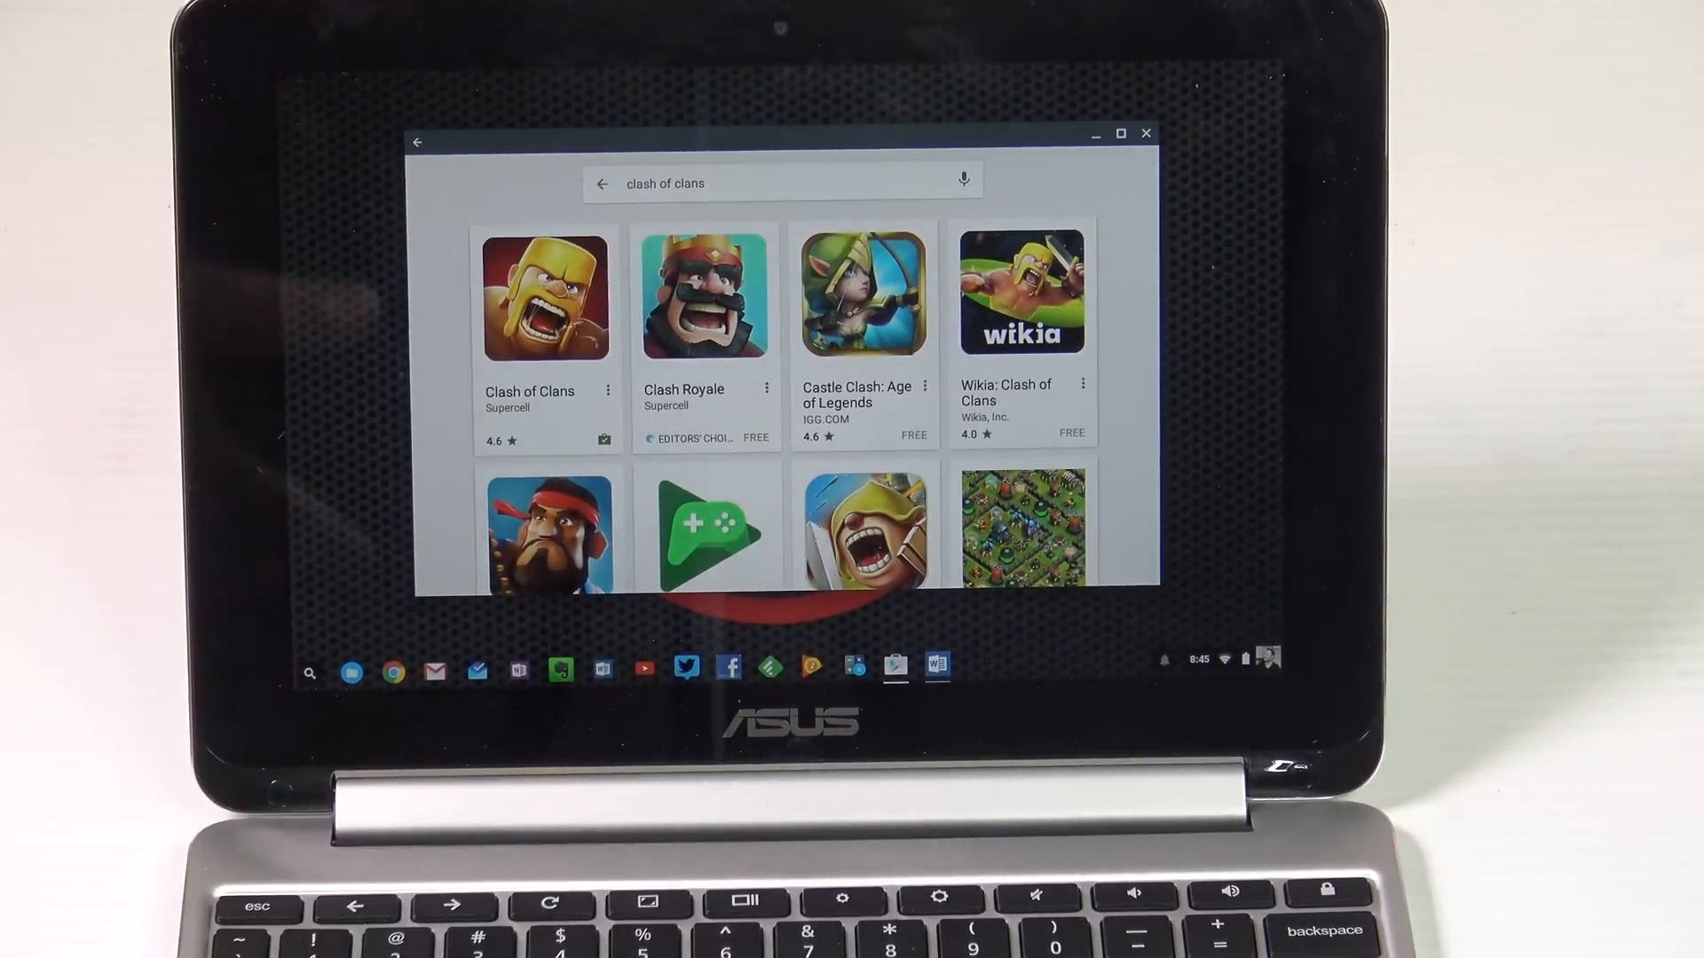
mouse_move(55, 575)
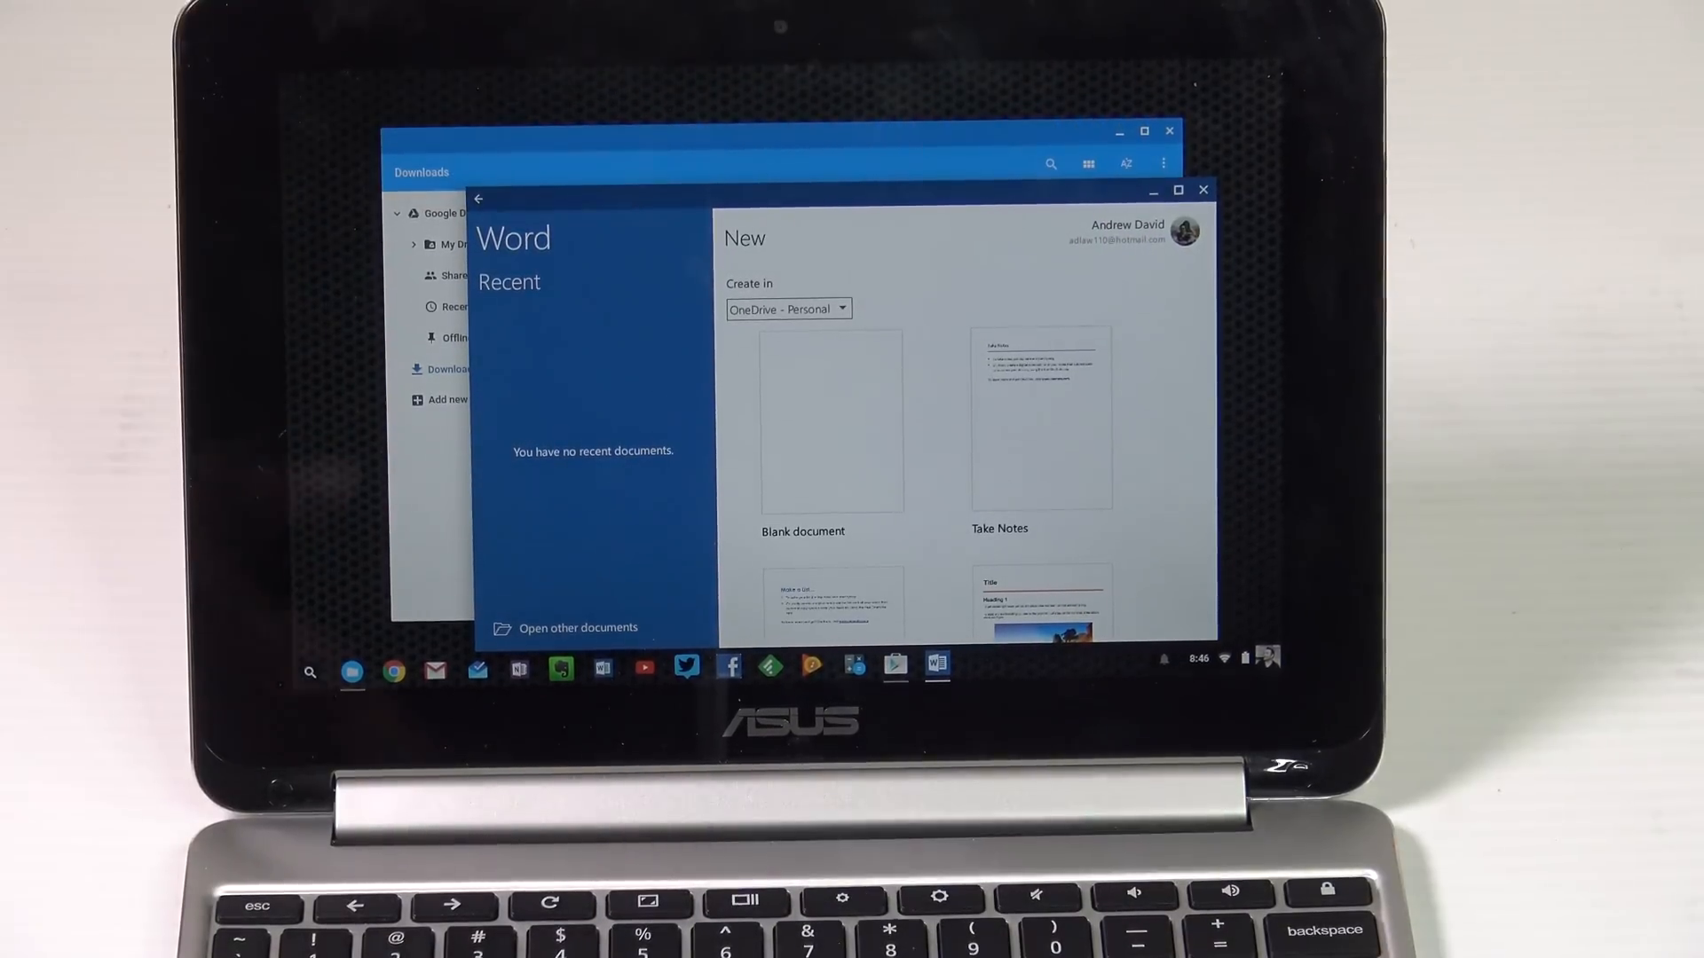
- Maximize Word, start a Blank document and write 'Really cool' on its first page
left_click(1176, 190)
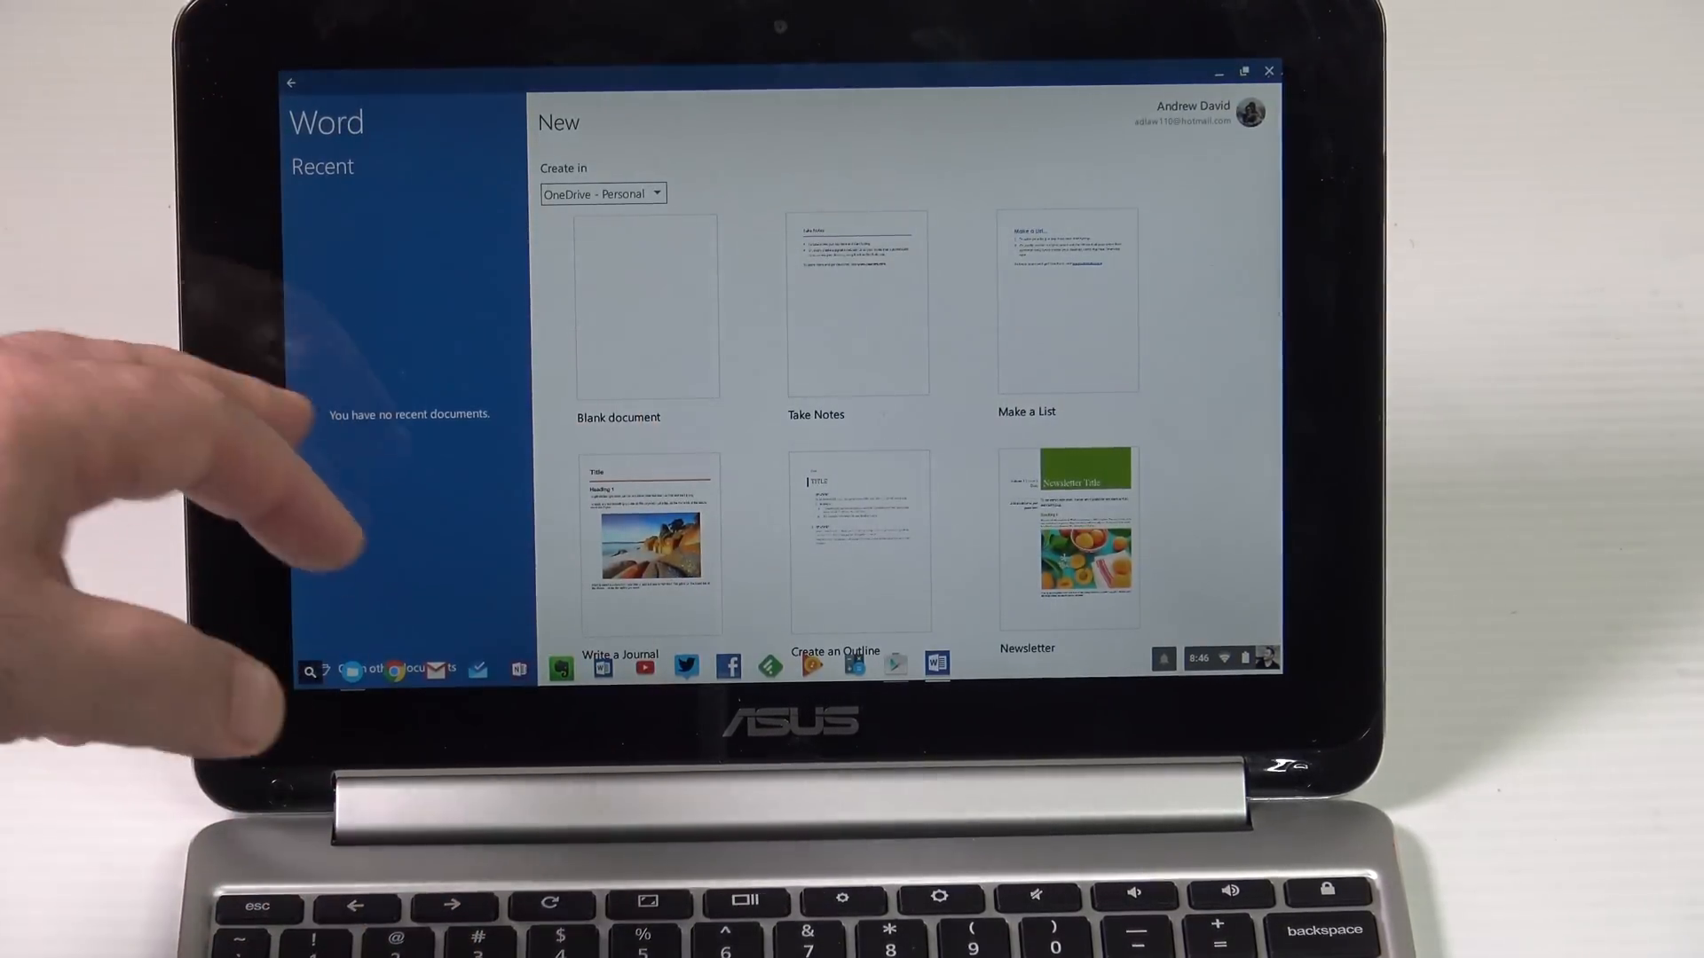
left_click(647, 303)
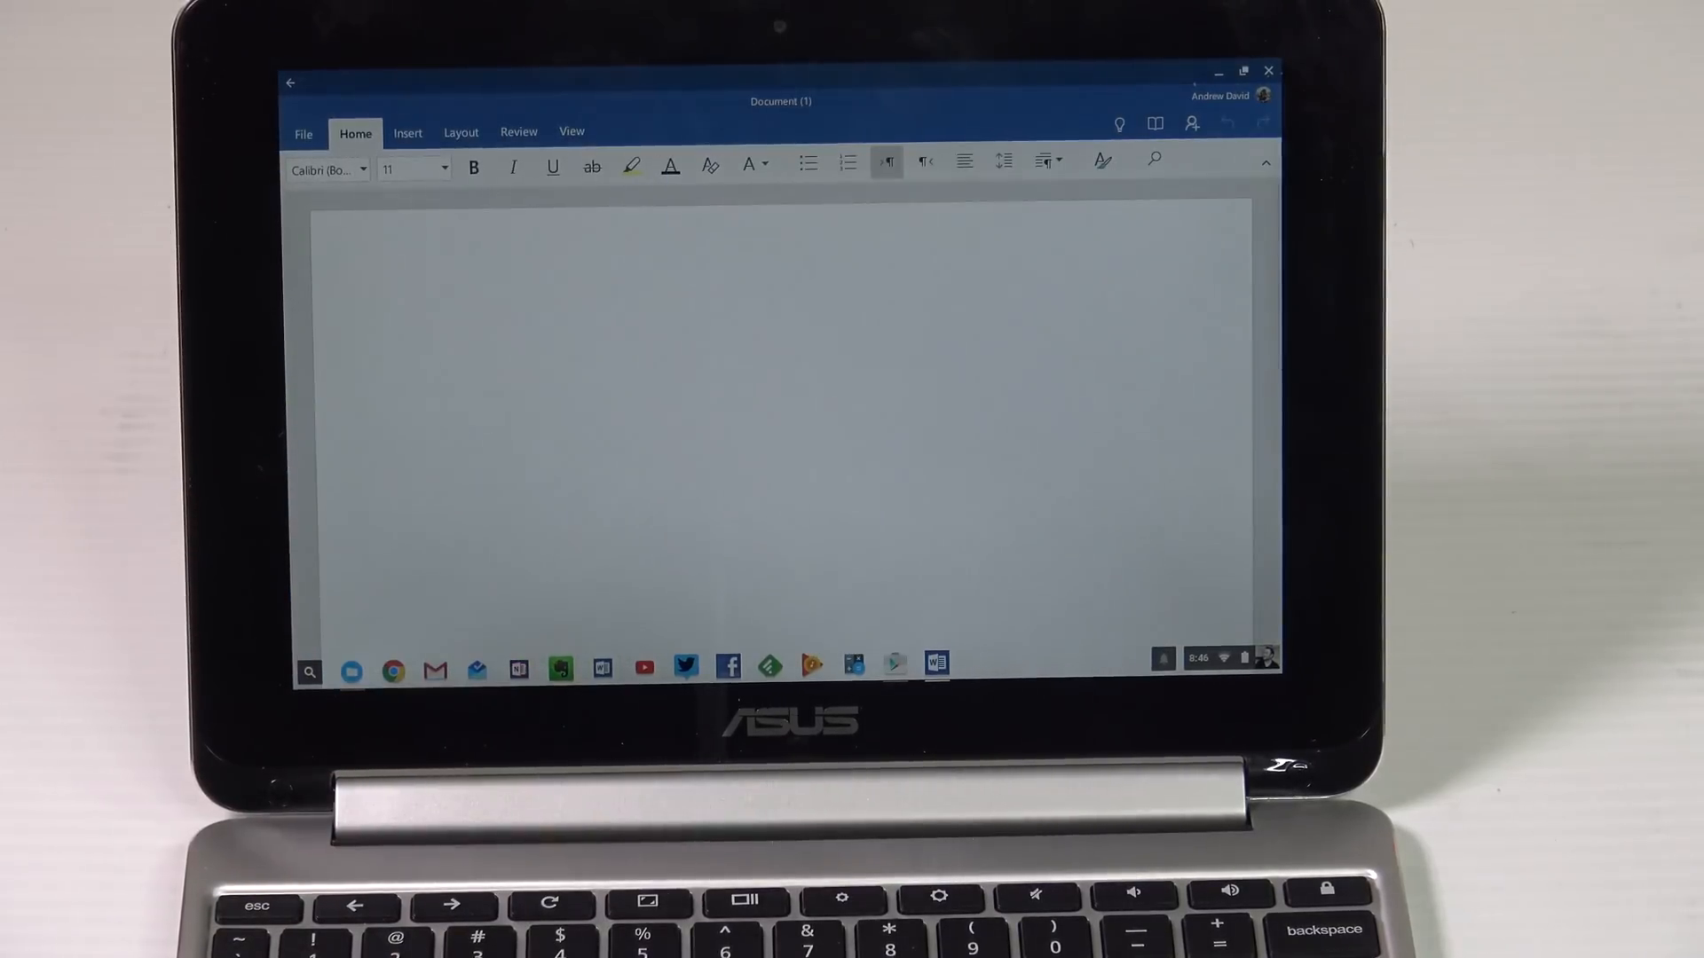
left_click(423, 330)
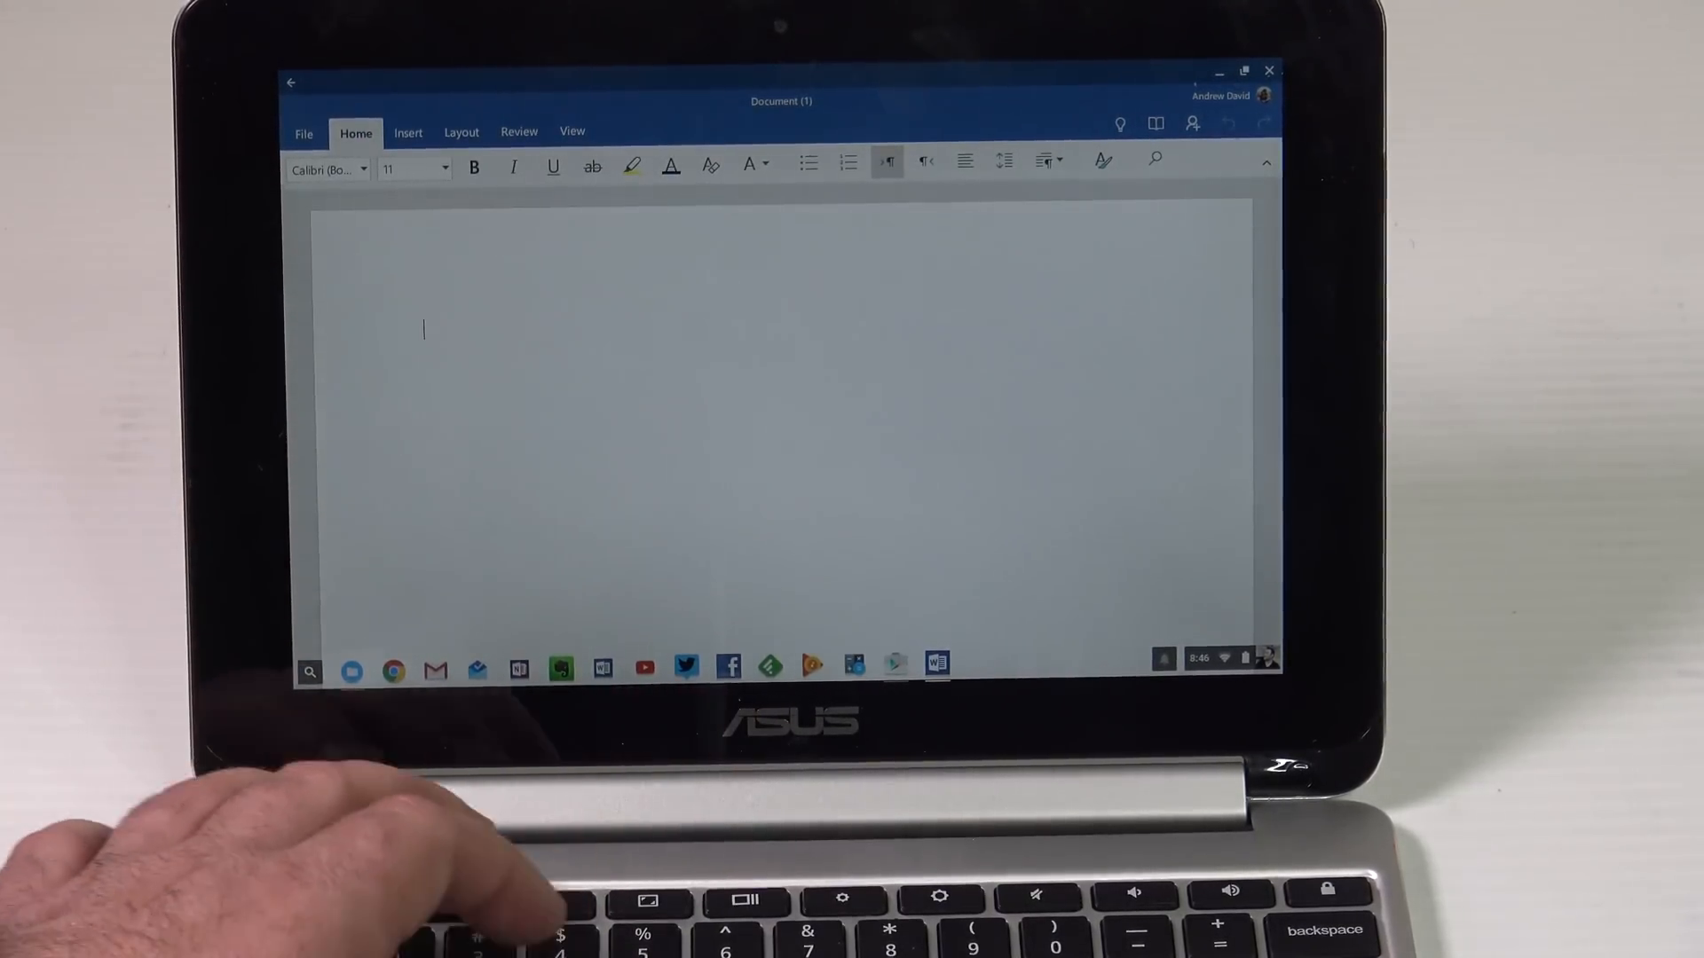
type("Really cool")
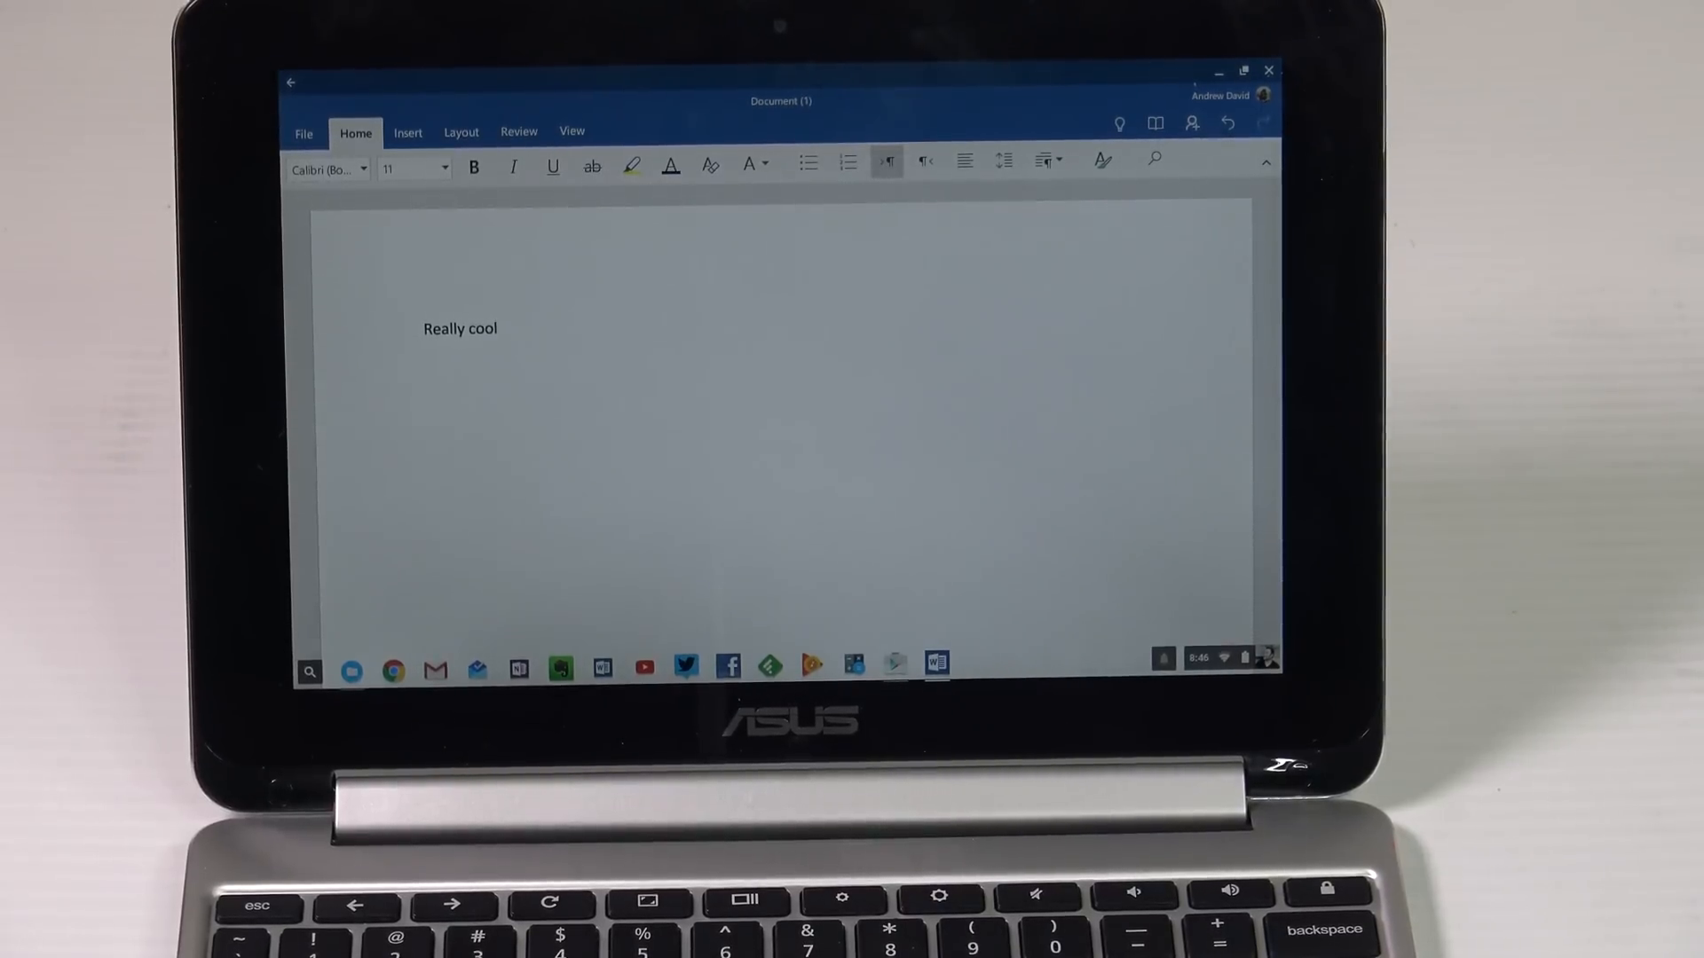
- Close the Word window, leaving the Chrome OS desktop empty
left_click(497, 328)
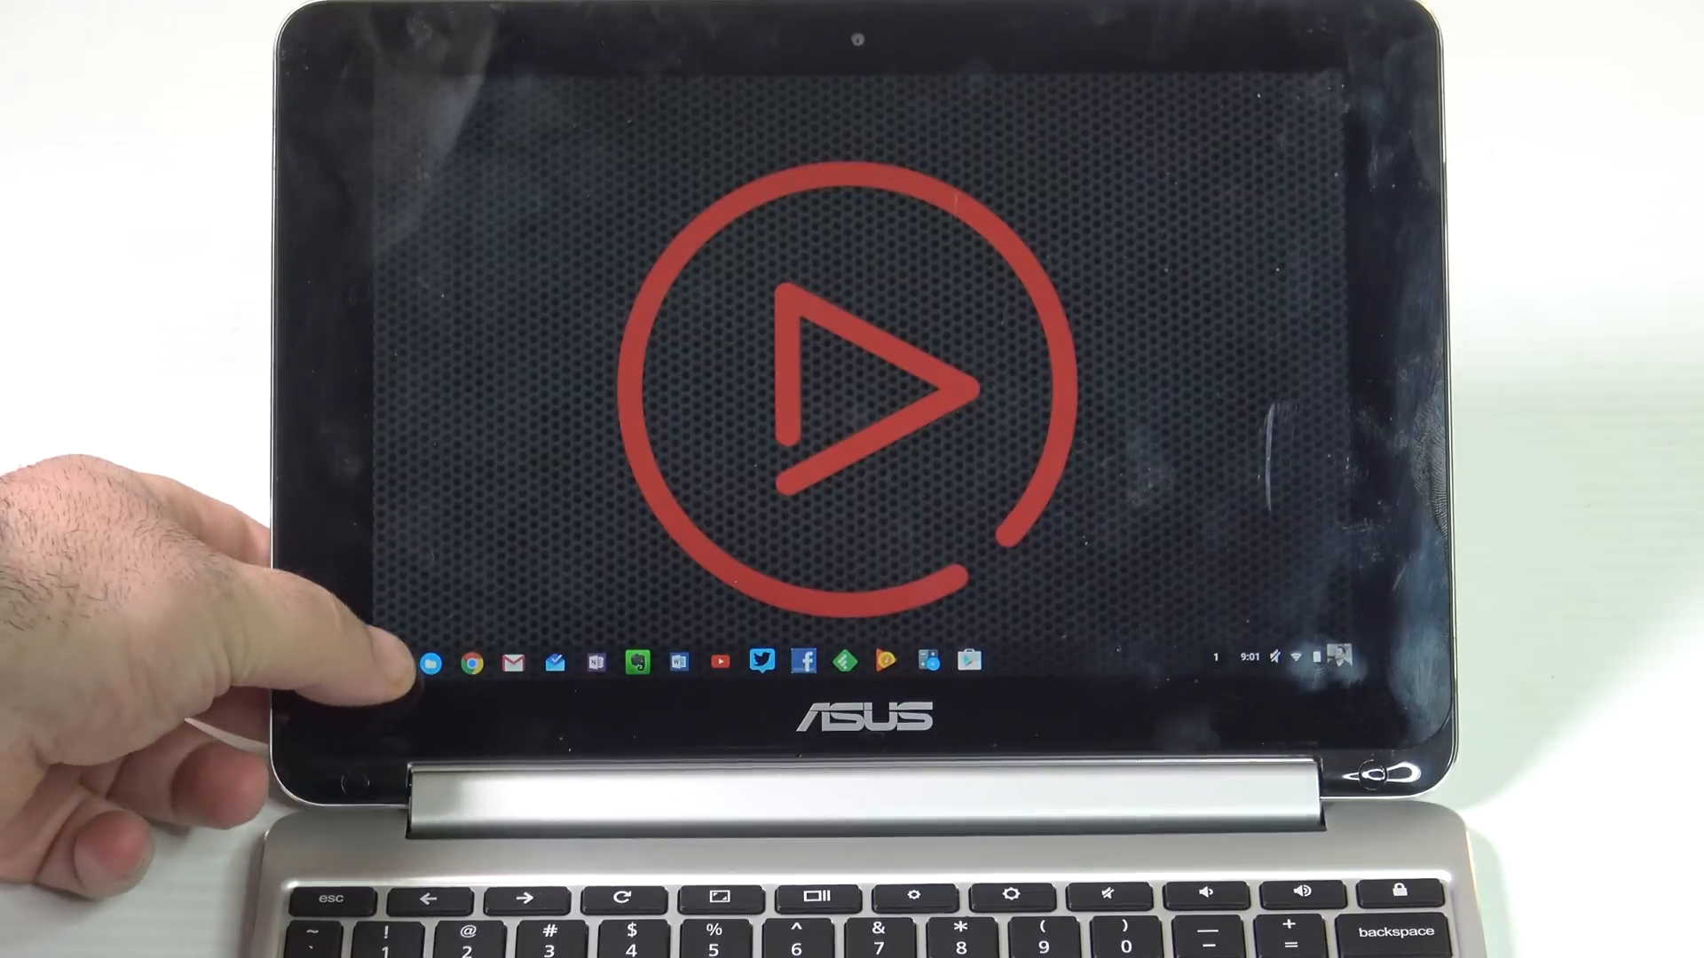
- Launch Twitter from the shelf and scroll through the Home timeline of tweets
left_click(439, 660)
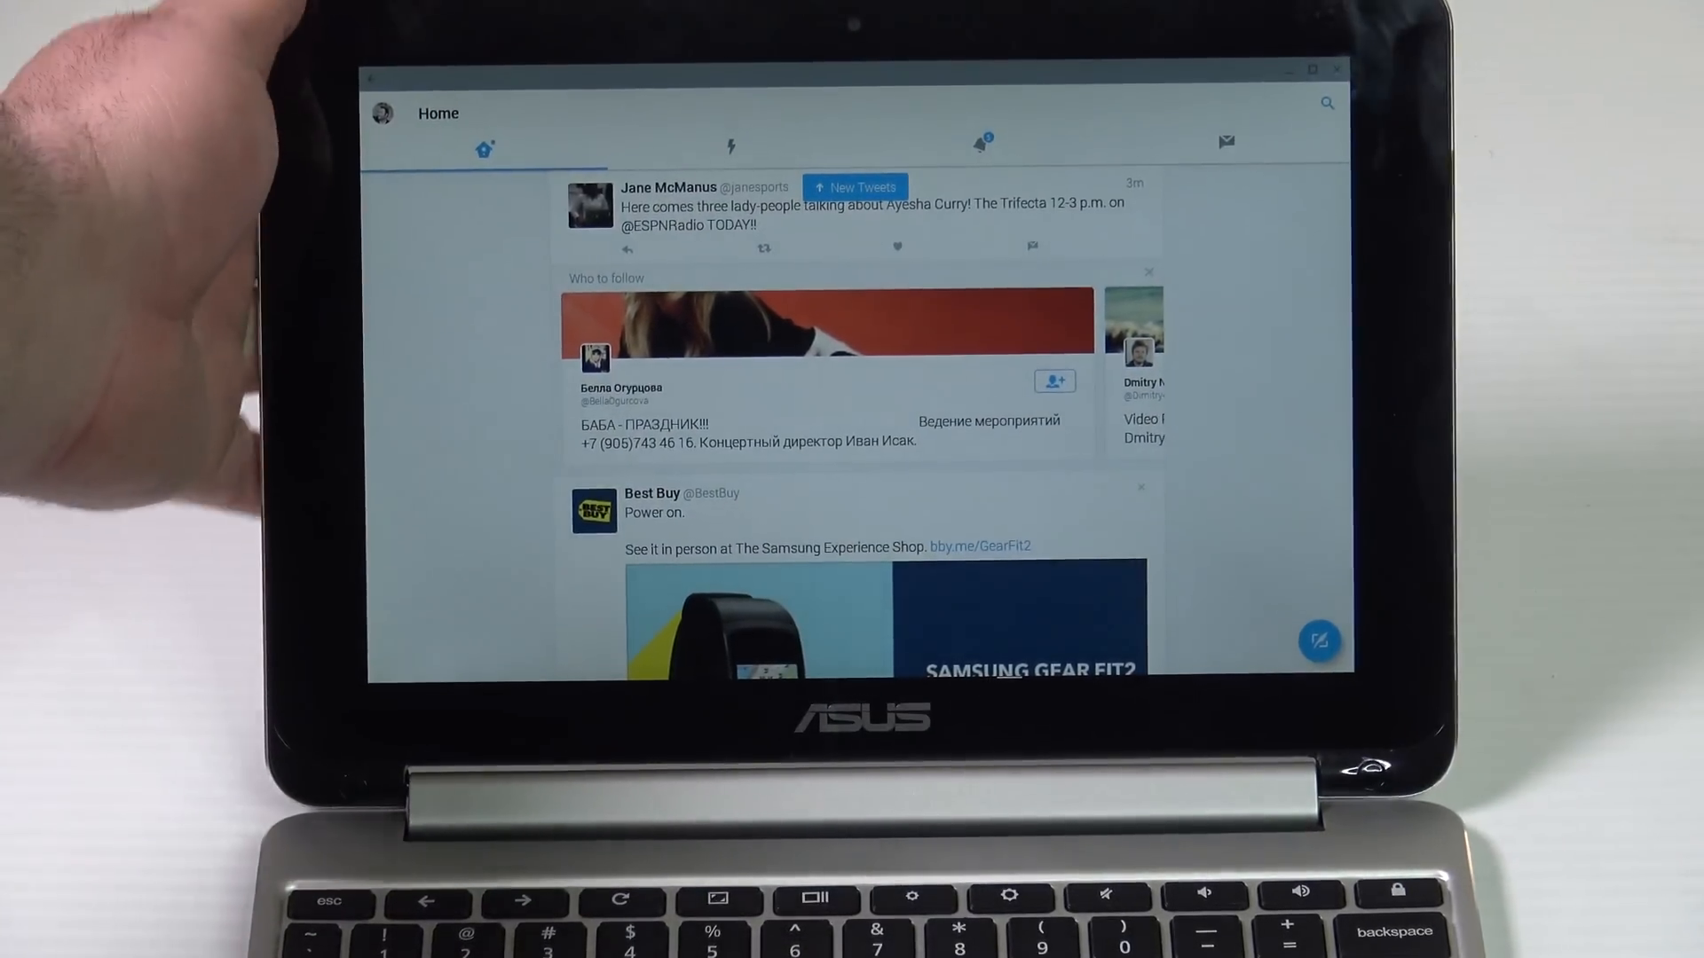
scroll("down", 3)
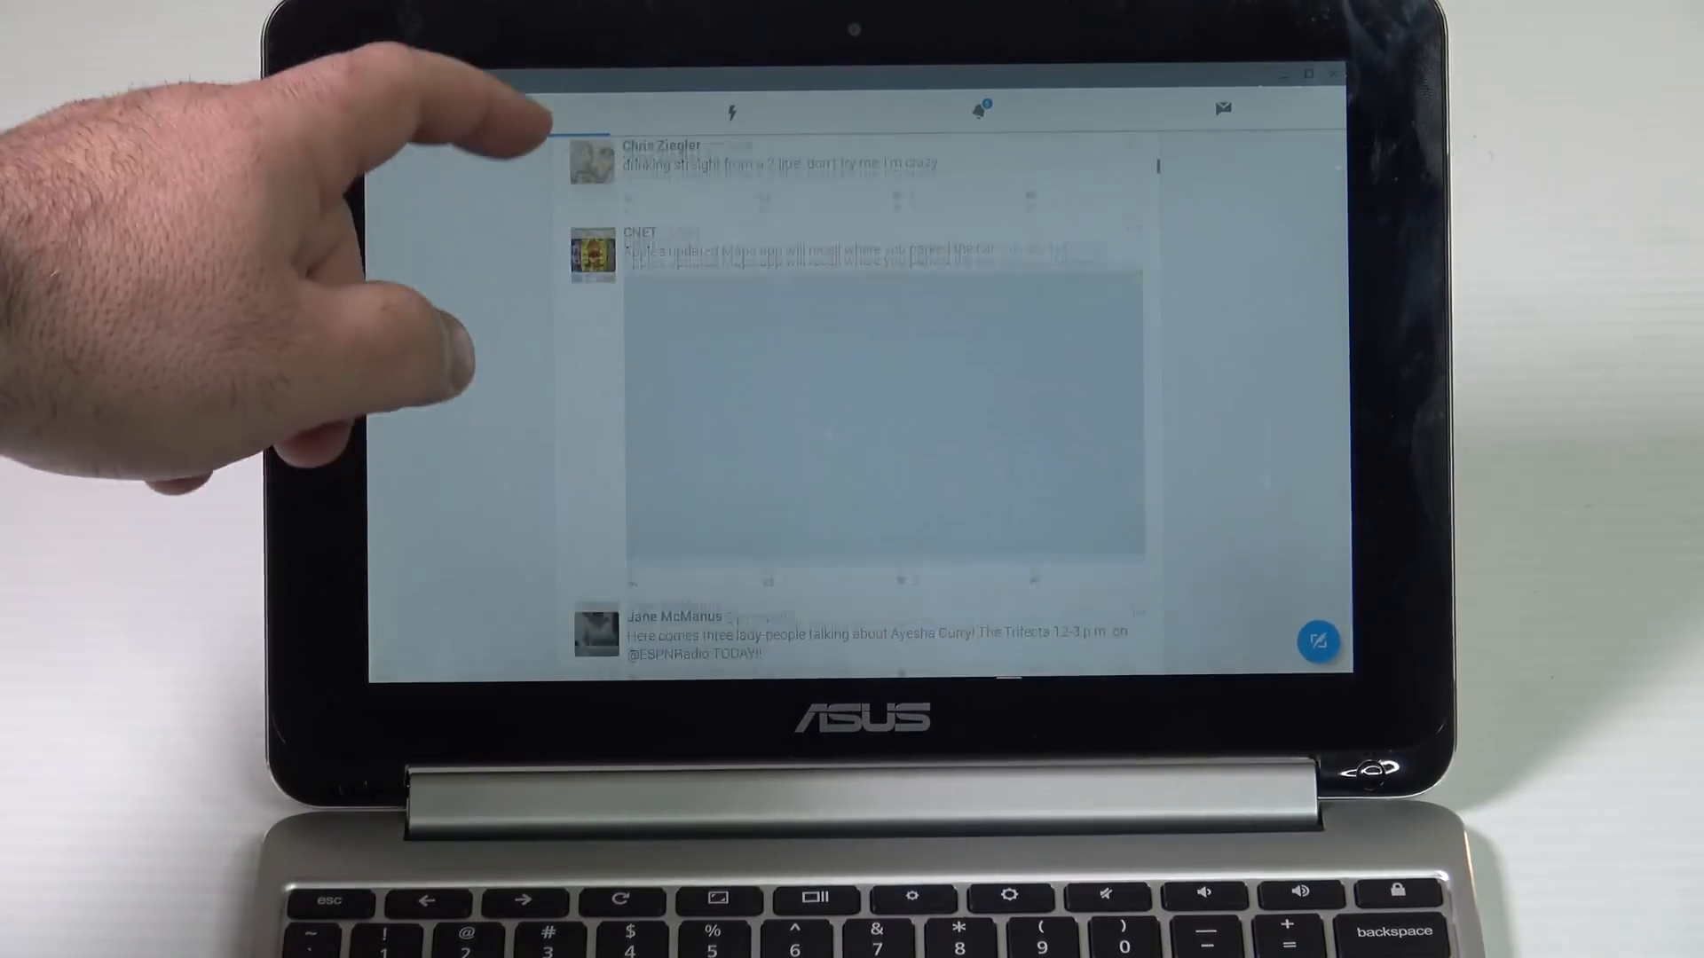